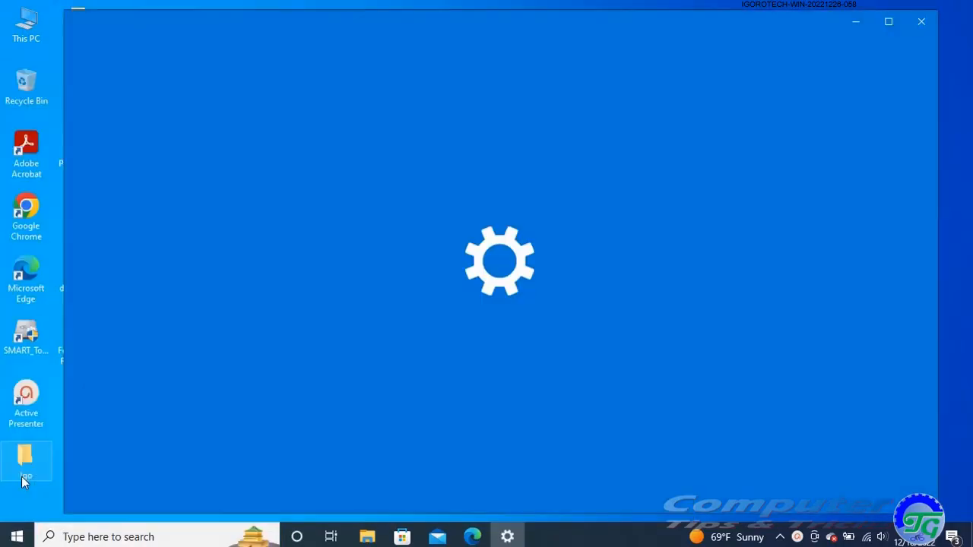
Step: Show the System About page with this PC's device and Windows specifications
click(508, 535)
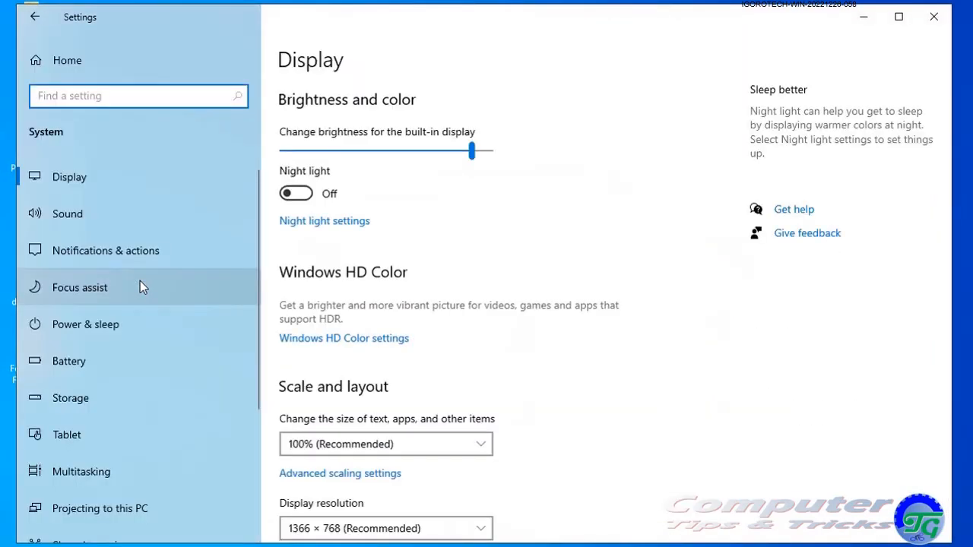
click(67, 459)
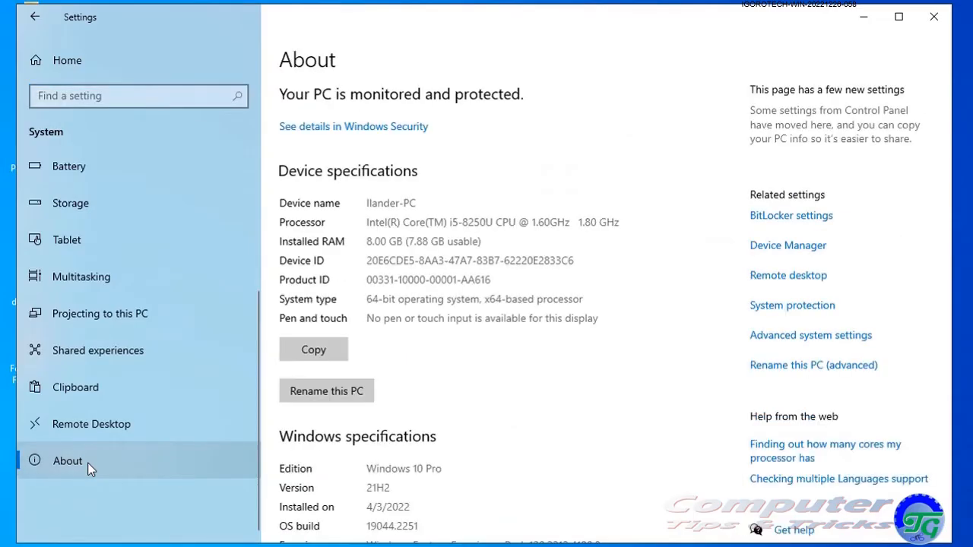
Step: Reach the Performance Options Advanced tab showing the 1280 MB total paging file
click(811, 336)
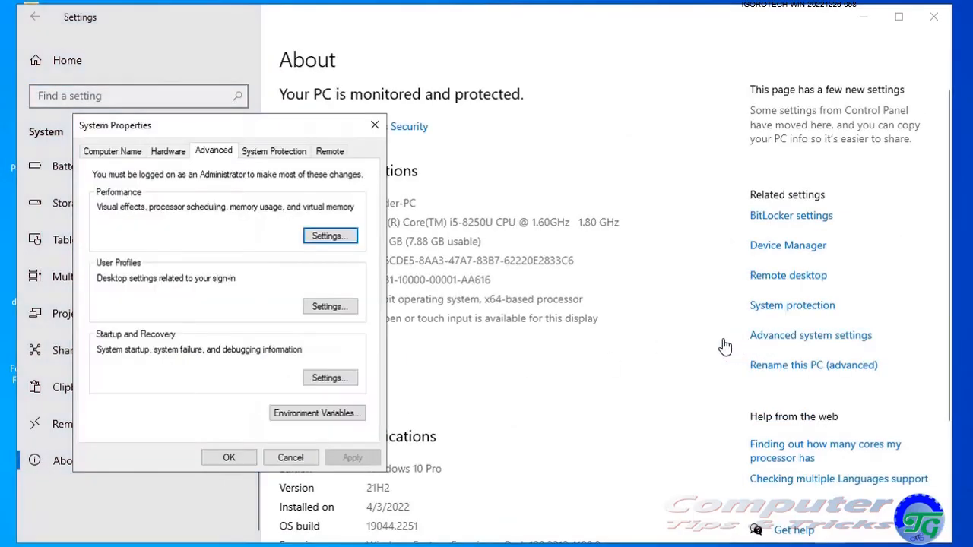
mouse_move(245, 219)
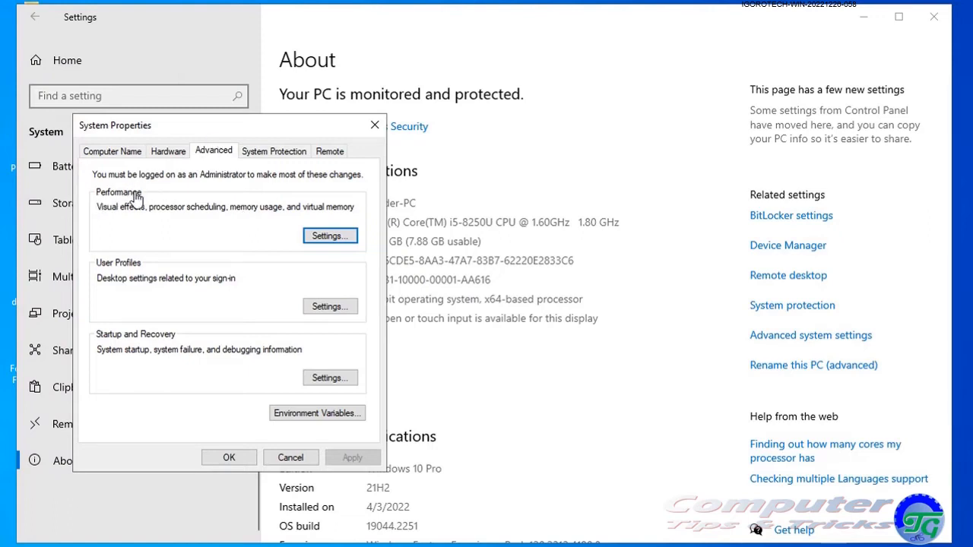
click(328, 234)
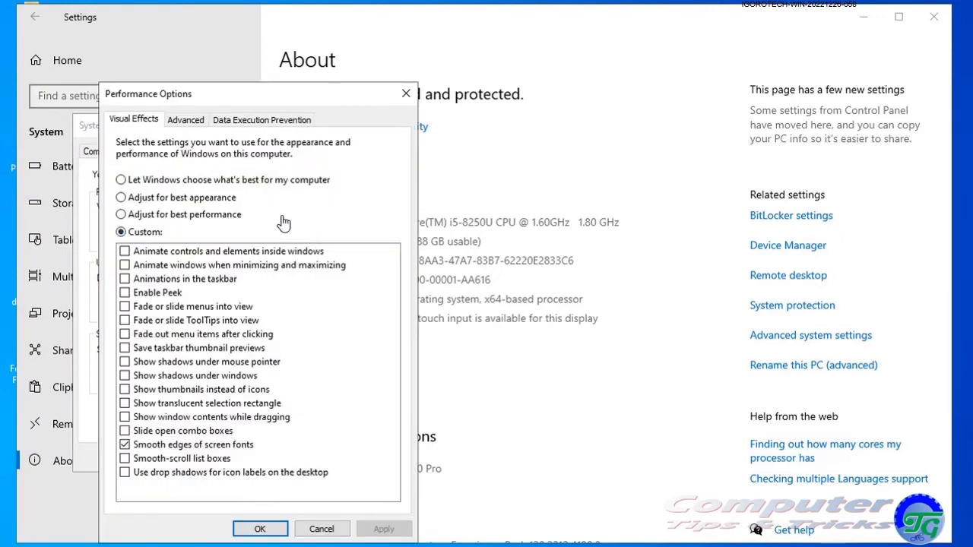
click(185, 119)
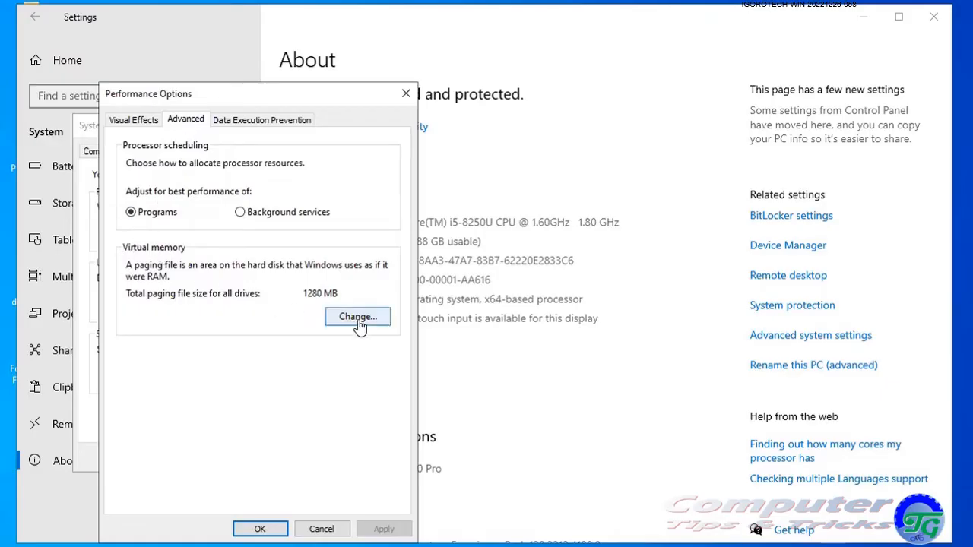
Step: Set drive C: to a custom paging file of 12000 MB initial and 24000 MB maximum and confirm
click(357, 316)
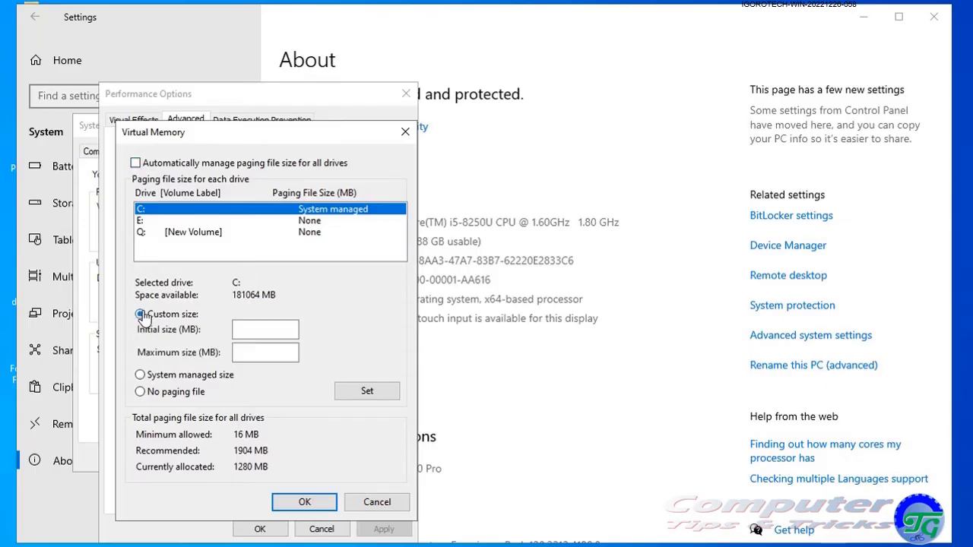
click(140, 313)
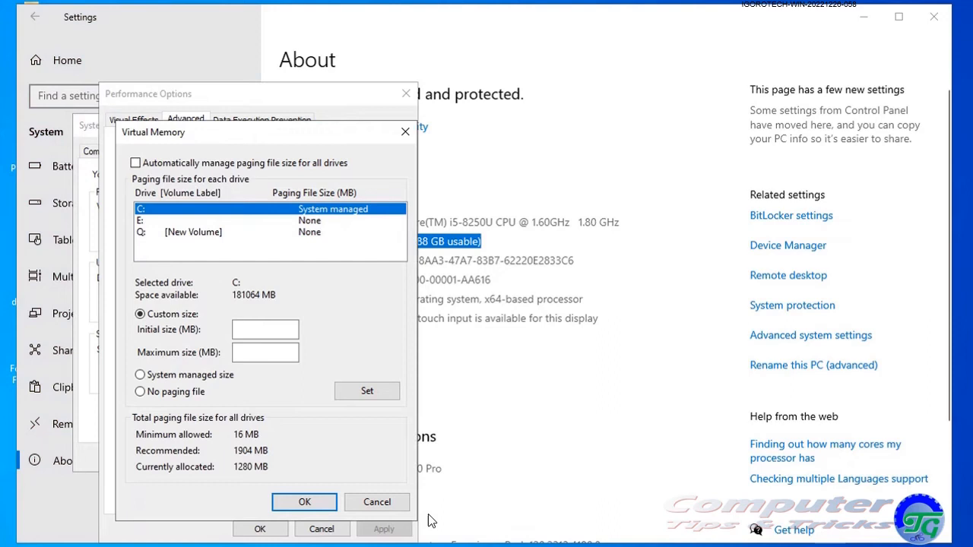
text(12000)
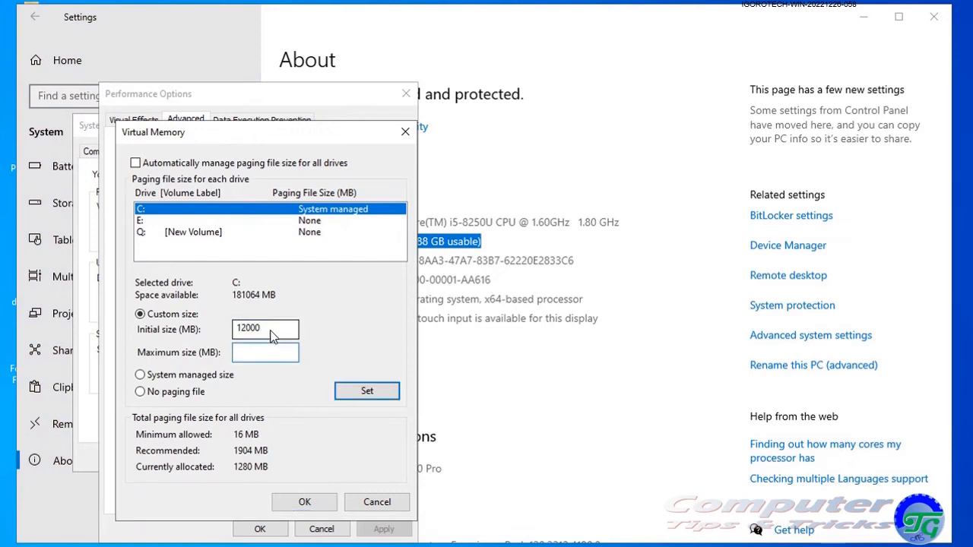
text(24000)
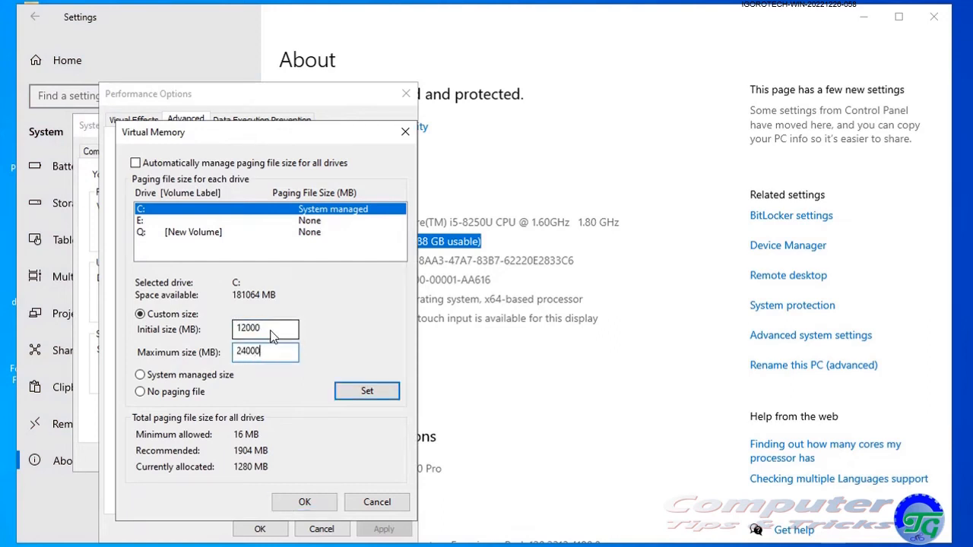
click(367, 389)
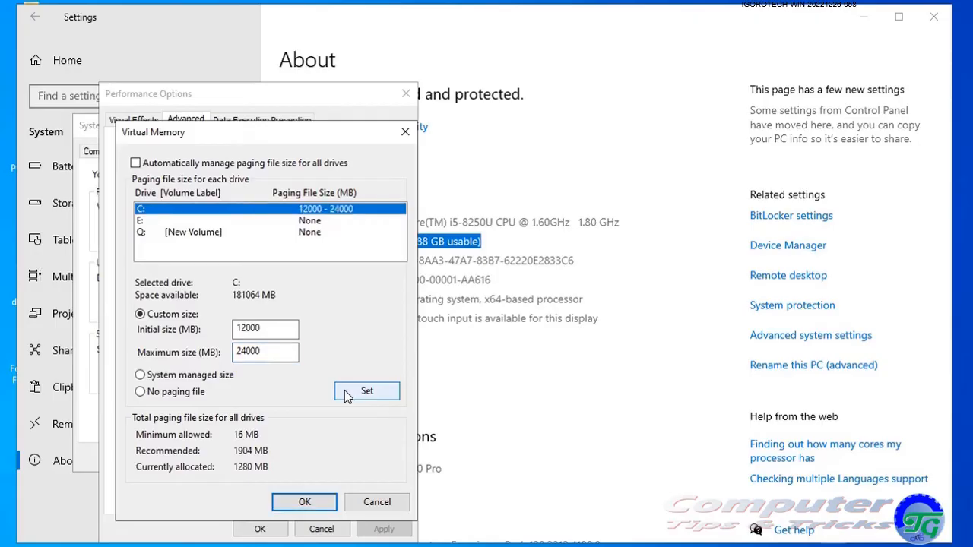
click(304, 502)
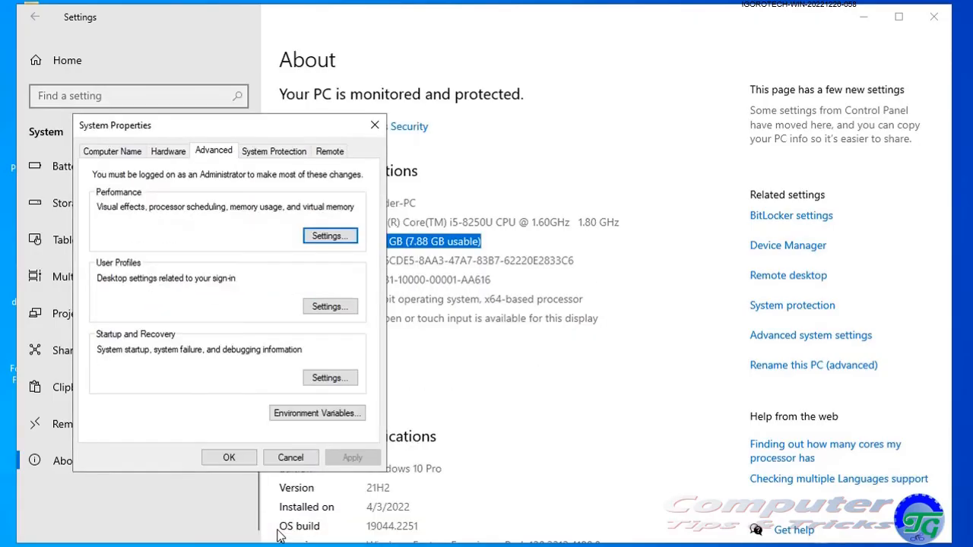
mouse_move(563, 384)
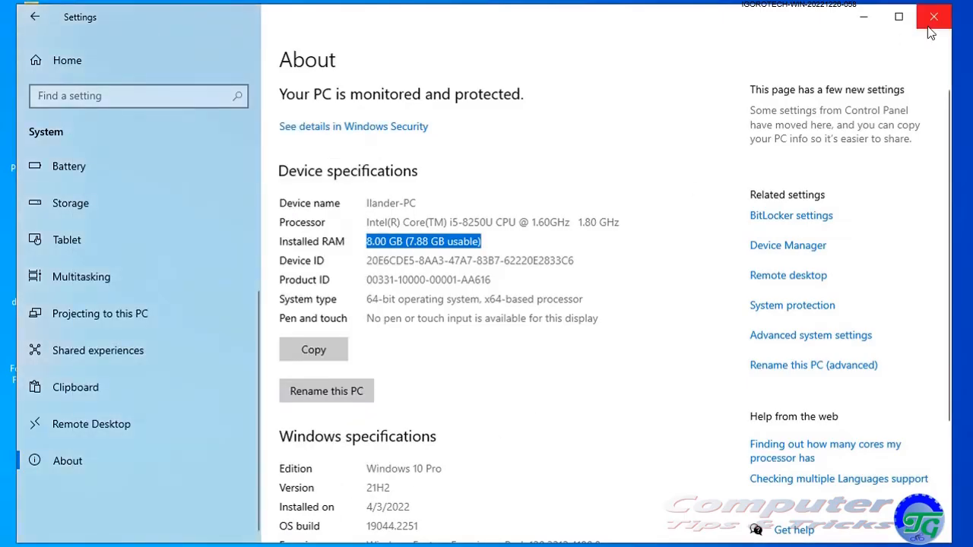
Step: Close the Settings window, leaving the desktop showing
click(934, 16)
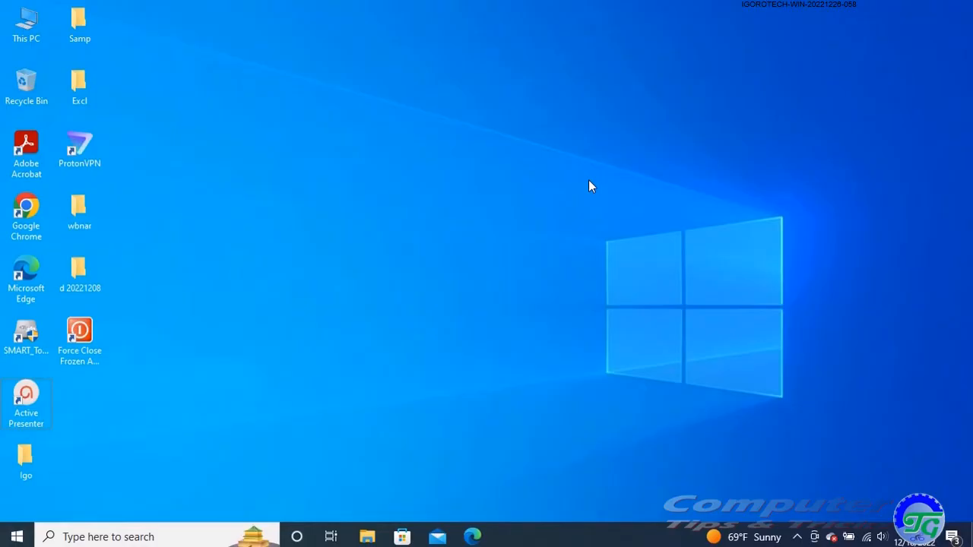